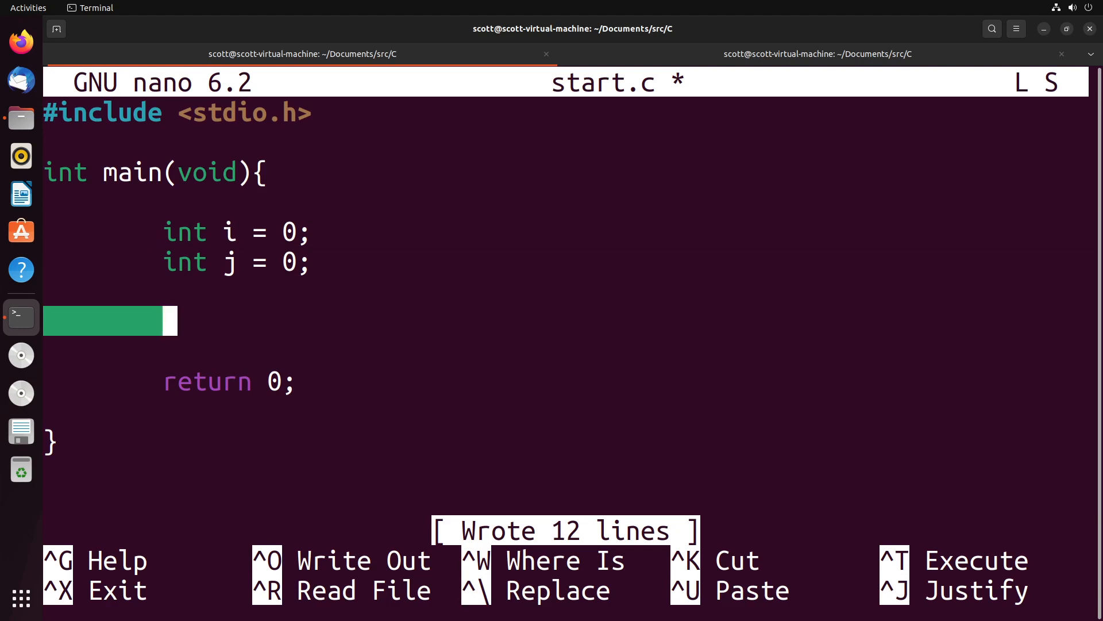
# Add scanf("%d",&i); to read an integer into i and save start.c
pyautogui.write('scanf(')
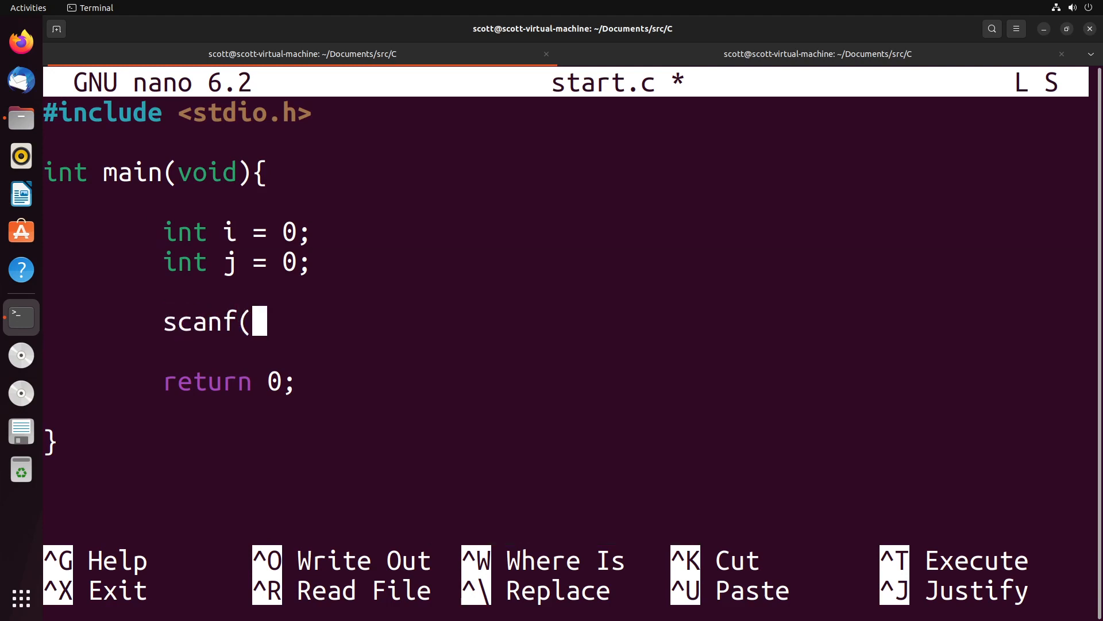
pyautogui.write('"%d')
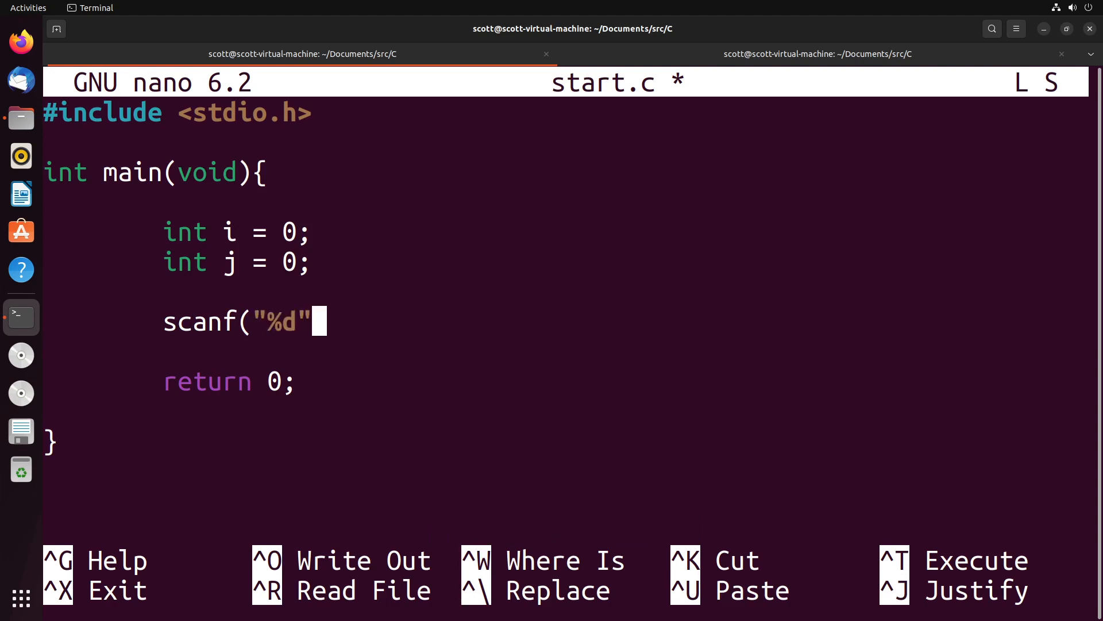
pyautogui.write(',')
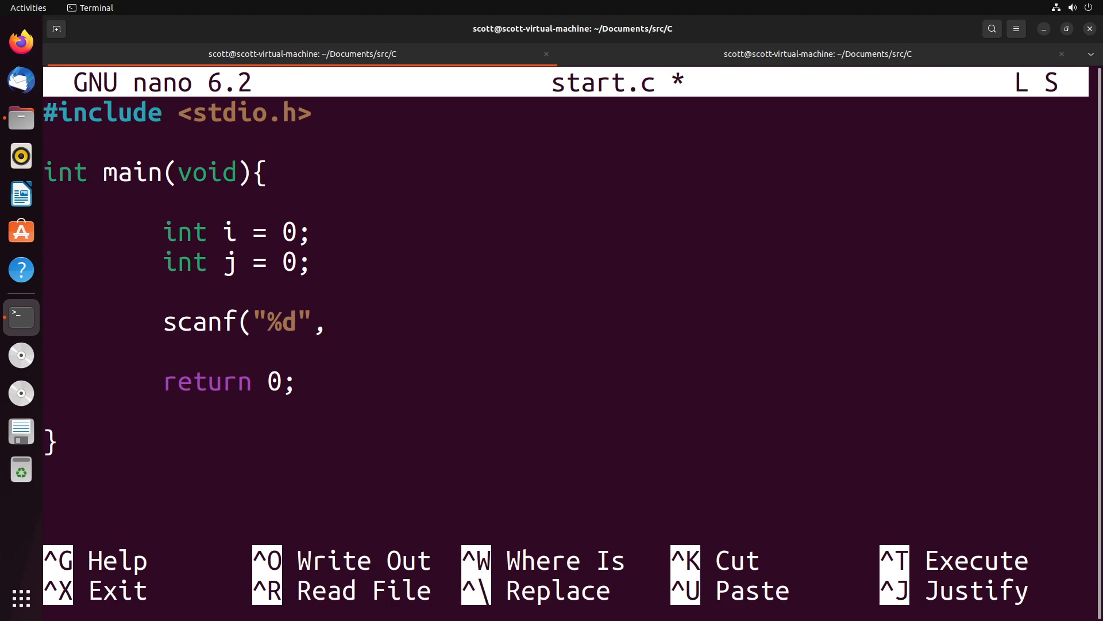
pyautogui.write('i')
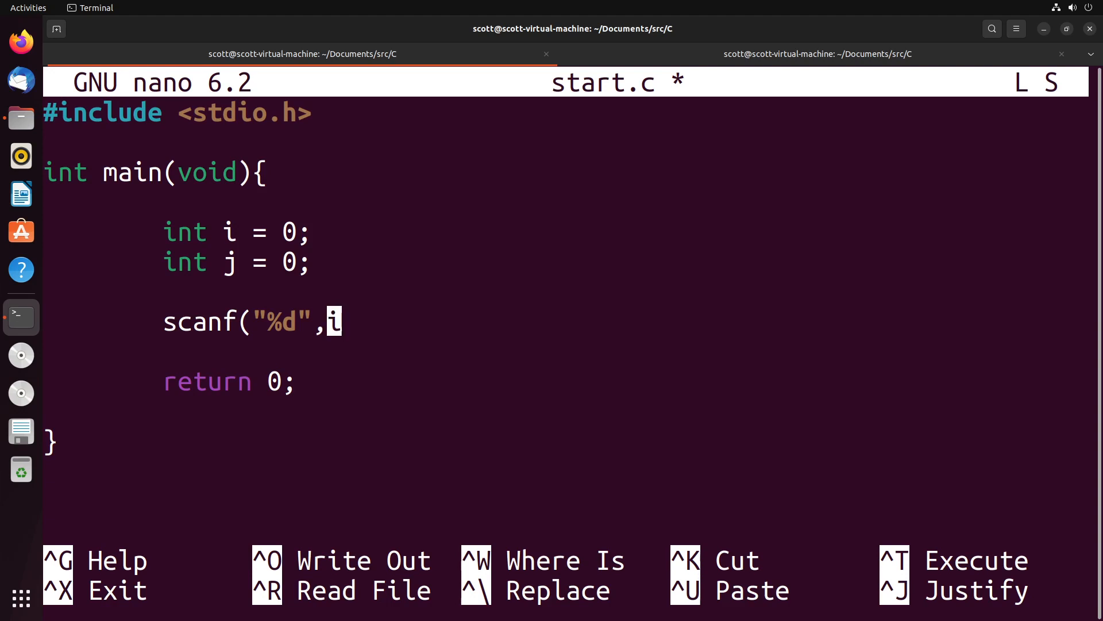
pyautogui.write('&')
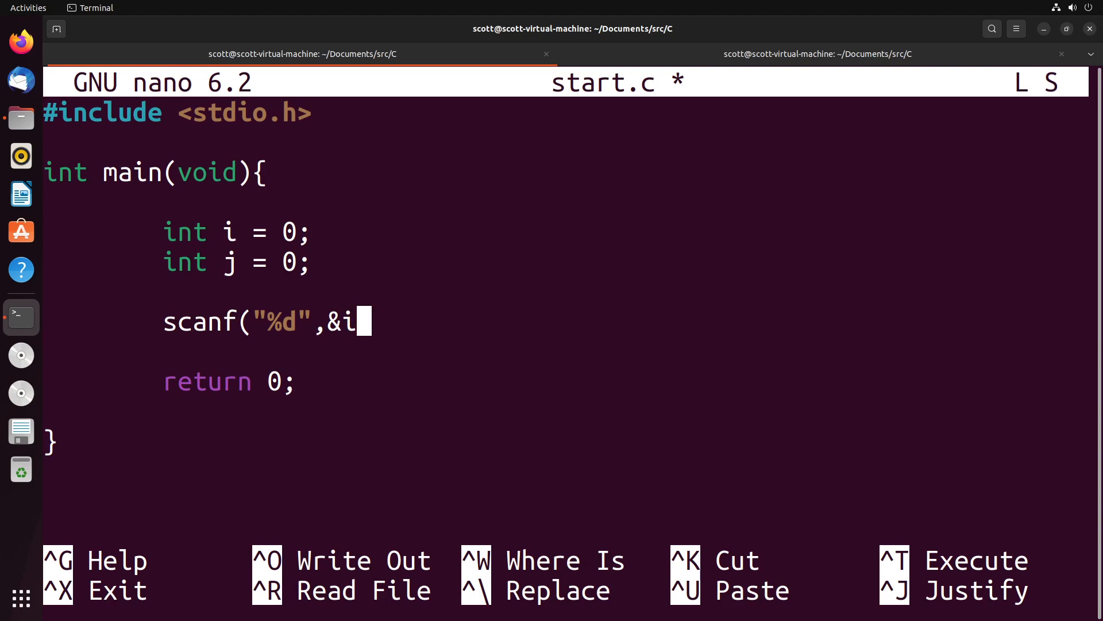
pyautogui.press('ctrl+o')
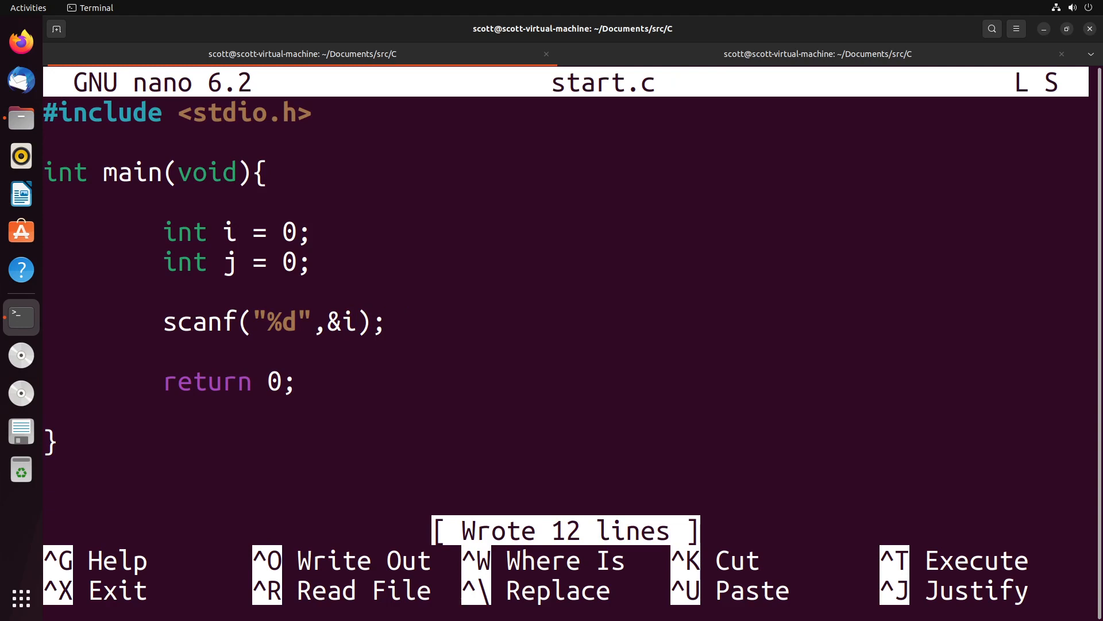
# Add printf("The value of i is: %d", i); and save start.c again
pyautogui.write('p')
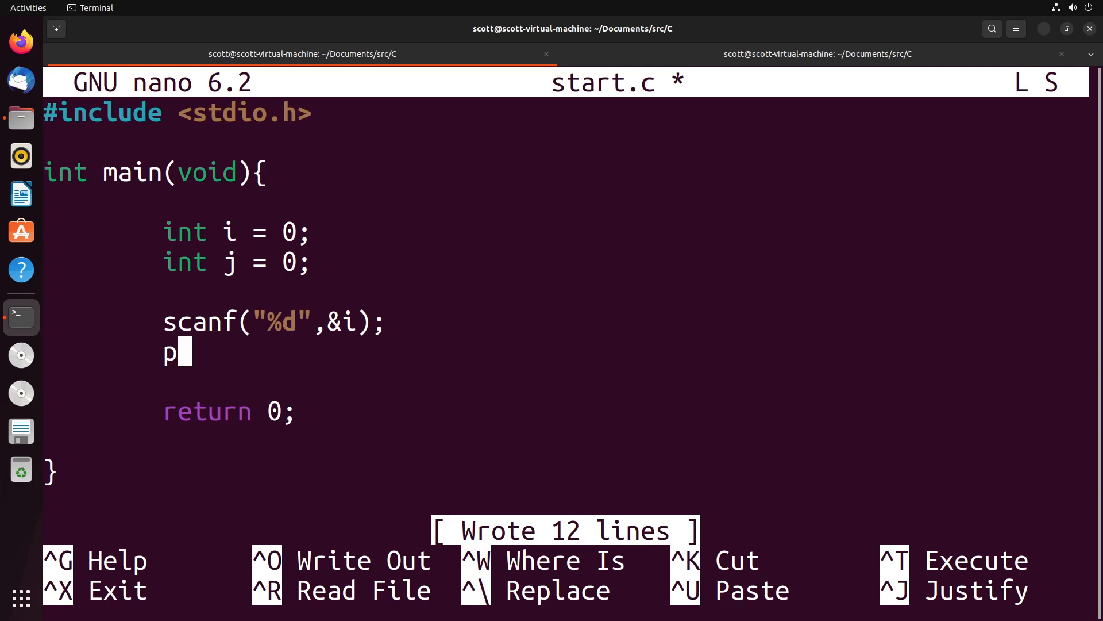
pyautogui.write('rintf("Th')
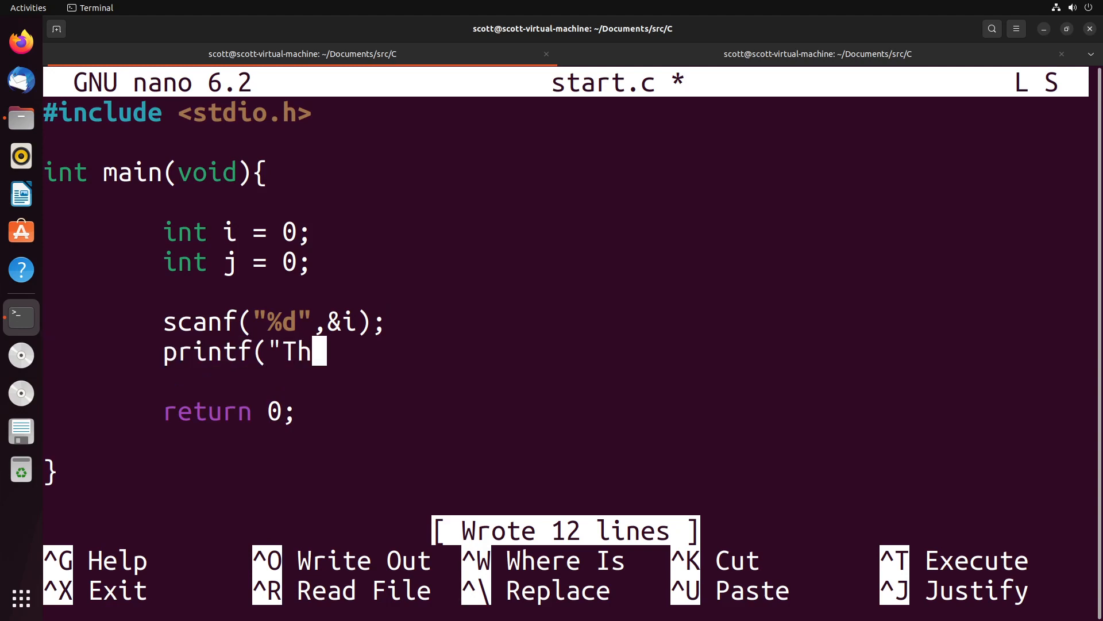
pyautogui.write('e value of i is: %d')
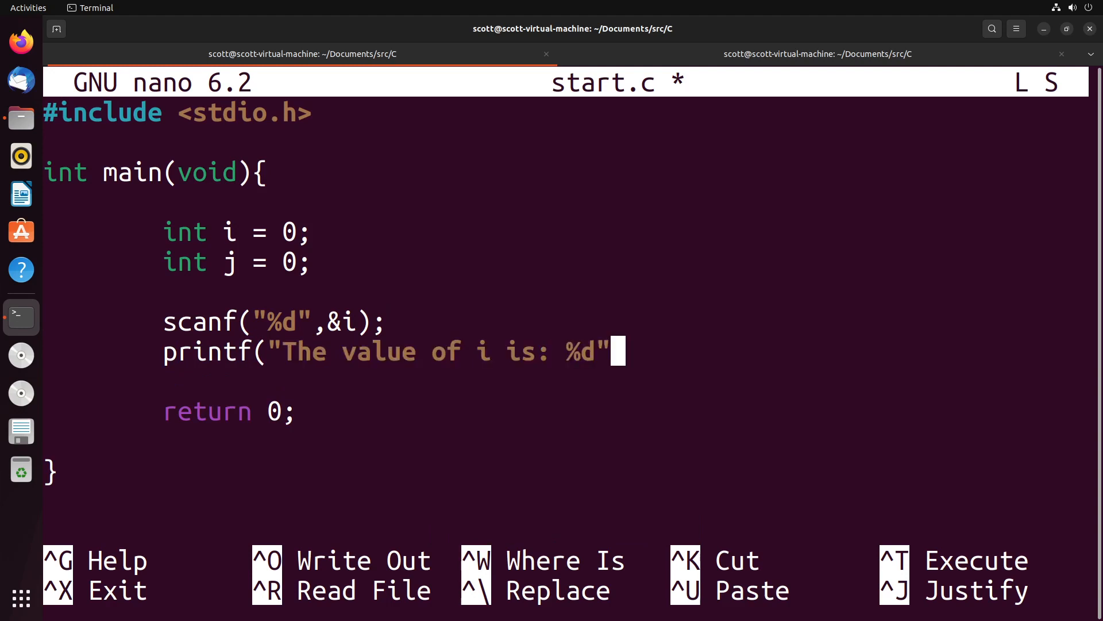
pyautogui.write(', i);')
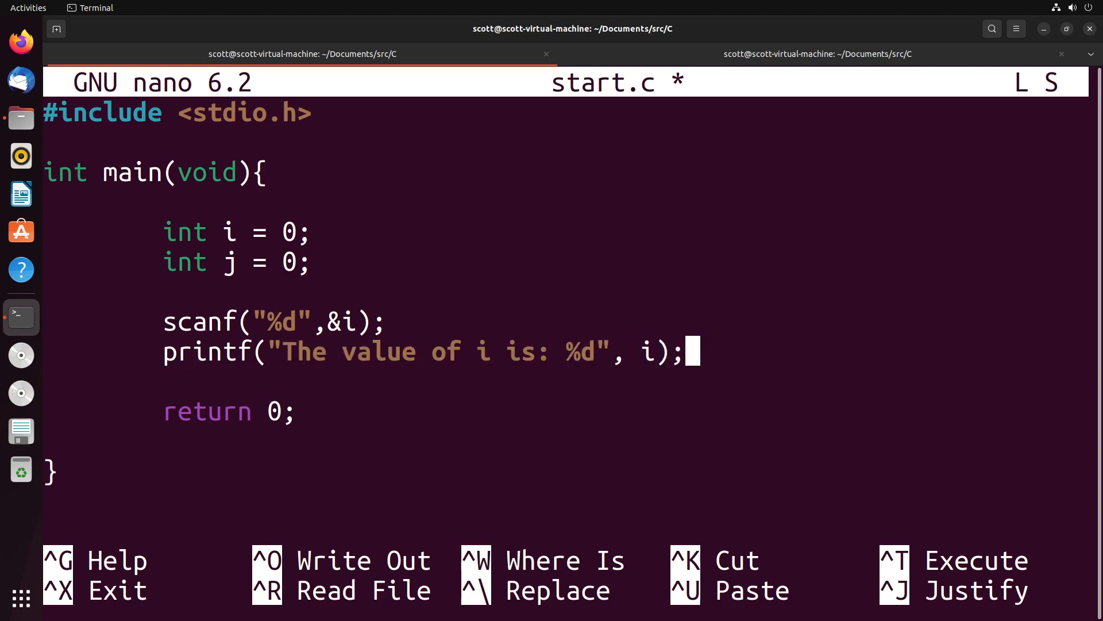
pyautogui.press('ctrl+o')
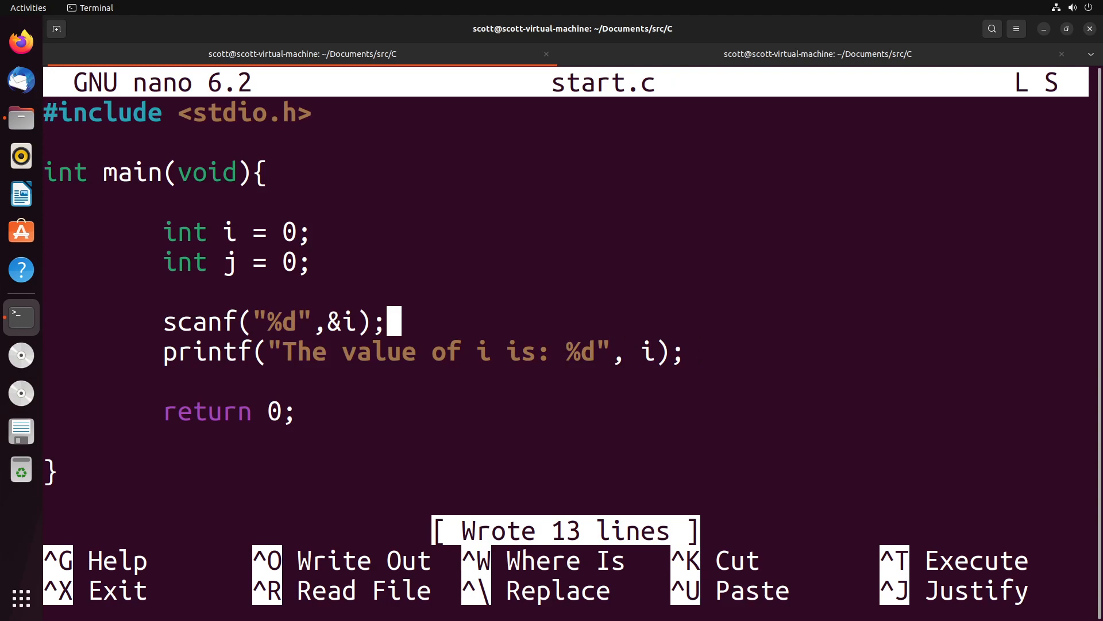
# Switch to the shell tab, compile start.c into start with gcc, and return to nano
pyautogui.click(816, 54)
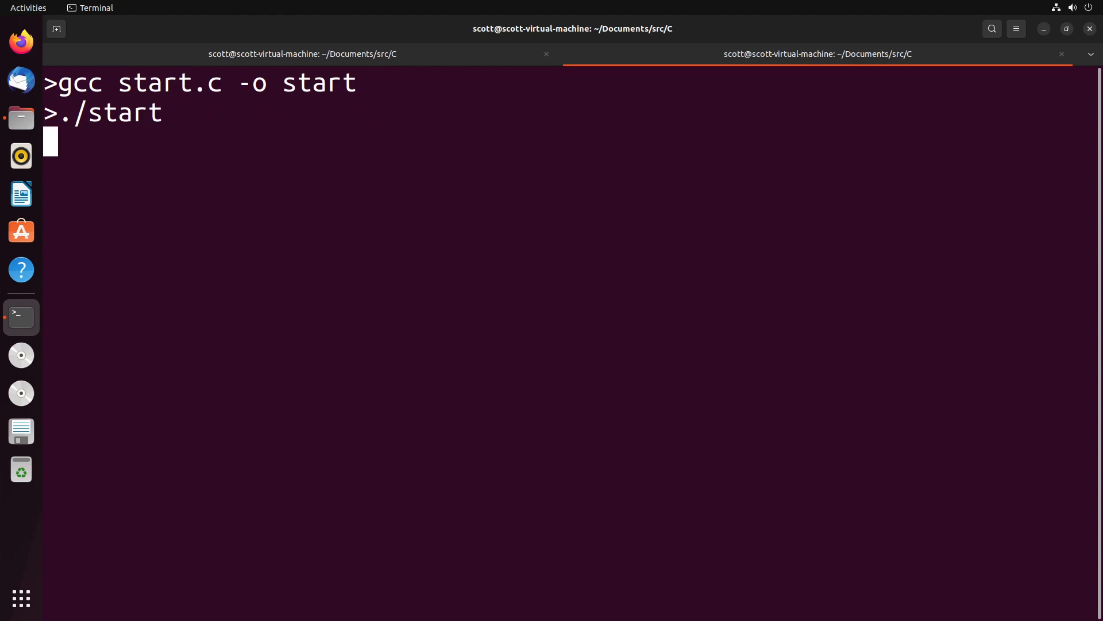
pyautogui.press('Return')
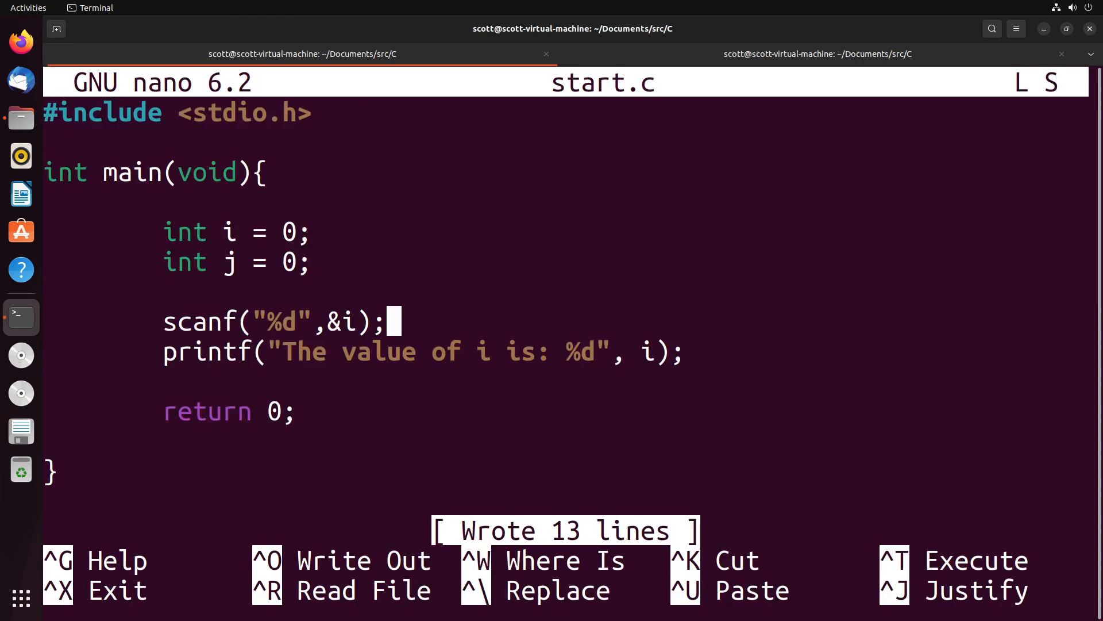
# End the printf message with \n and change scanf to "%d%d",&i,&j
pyautogui.press('Down')
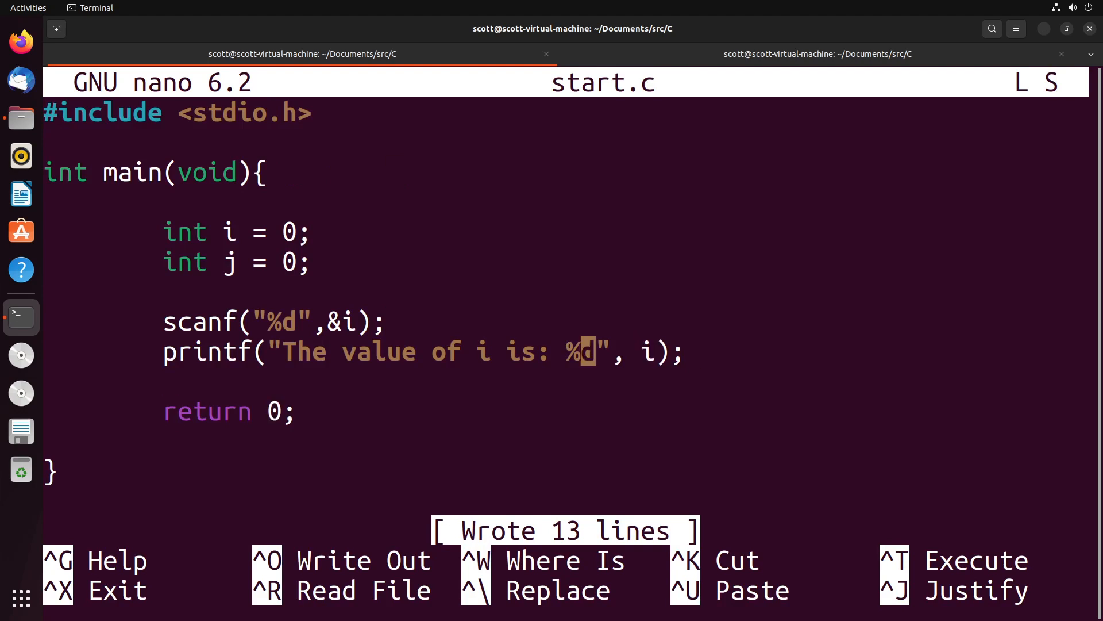
pyautogui.write('\\n')
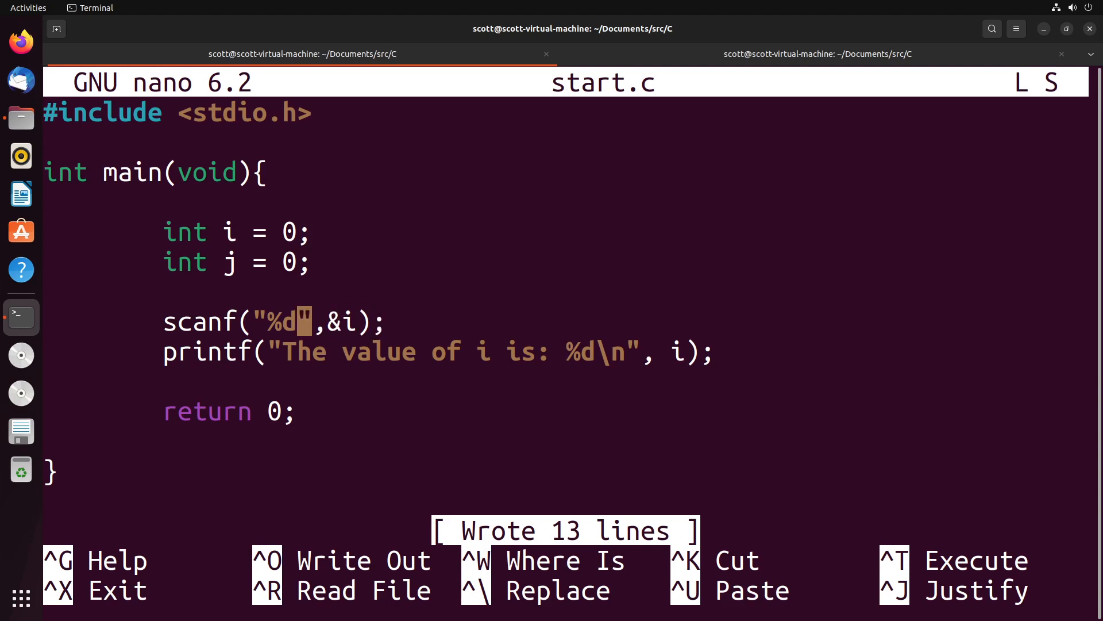
pyautogui.write('%')
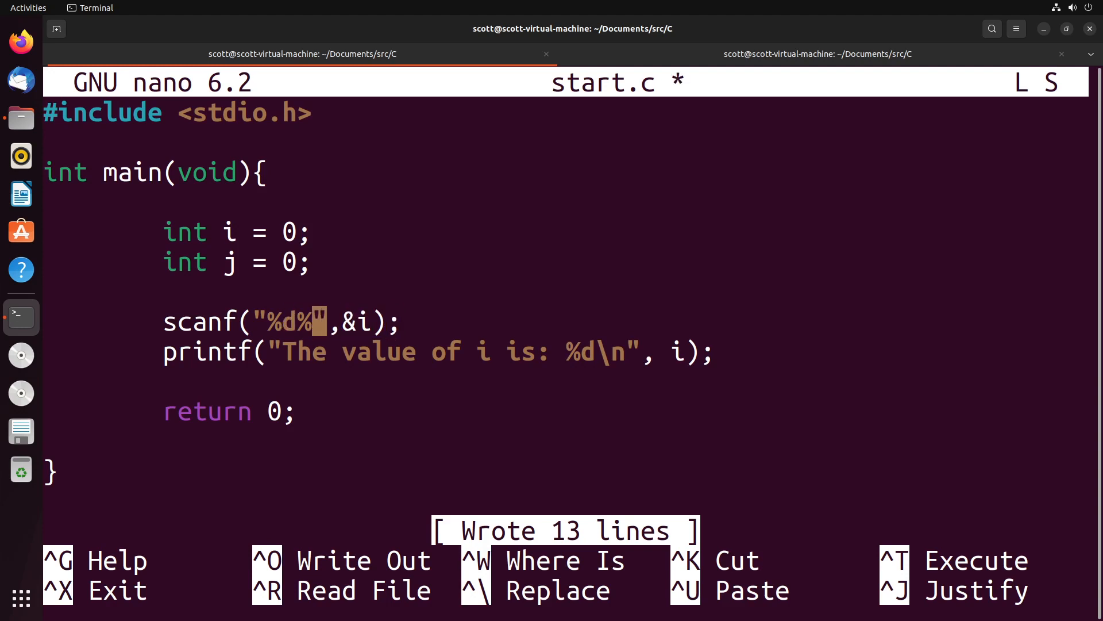
pyautogui.write('d')
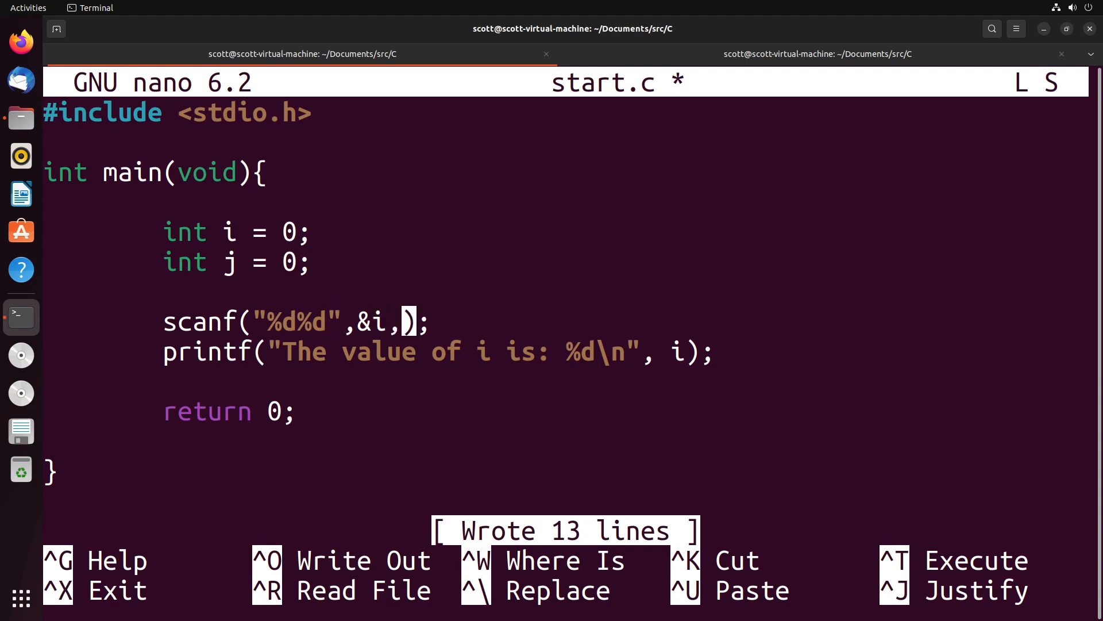
pyautogui.write('&j')
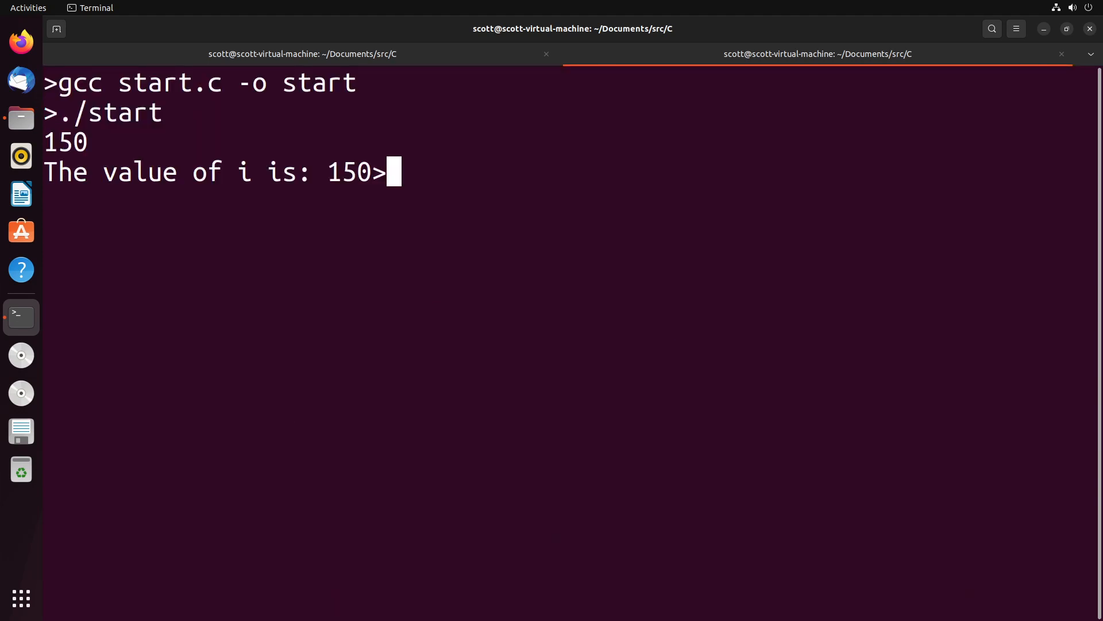
# Rebuild start with gcc start.c -o start and feed it 15 and 20
pyautogui.write('gcc start.c -o start')
pyautogui.write('./start')
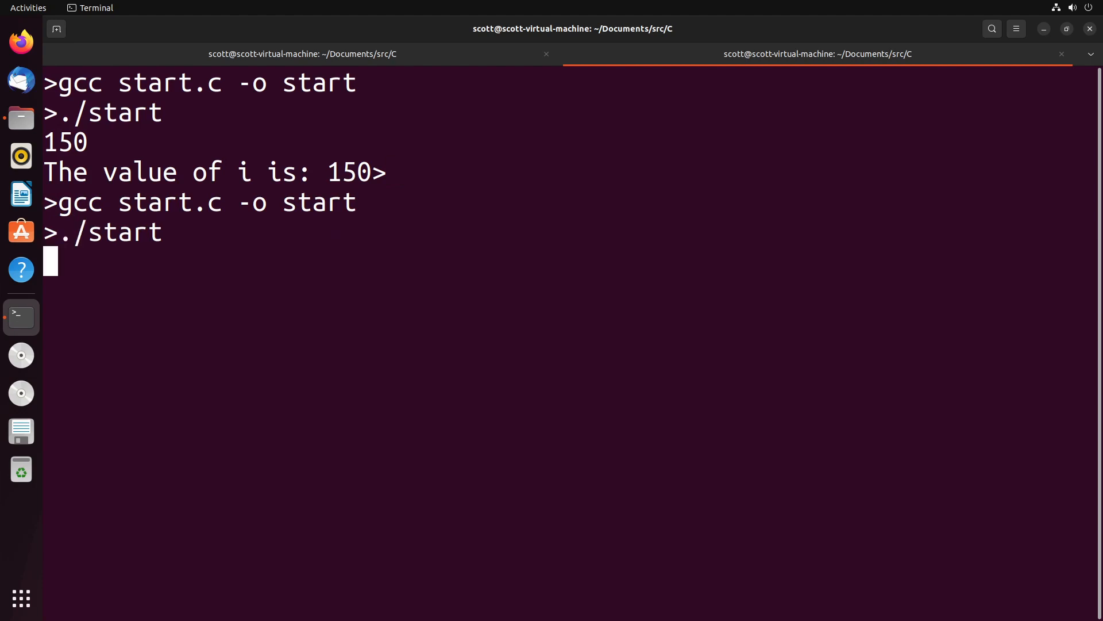
pyautogui.press('Return')
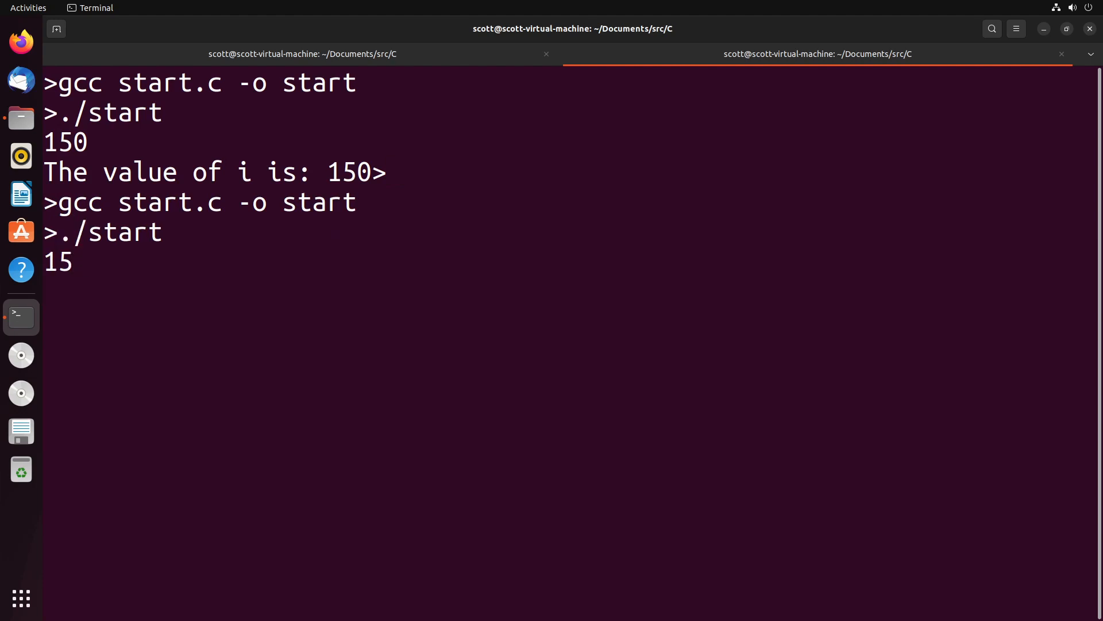
pyautogui.press('Return')
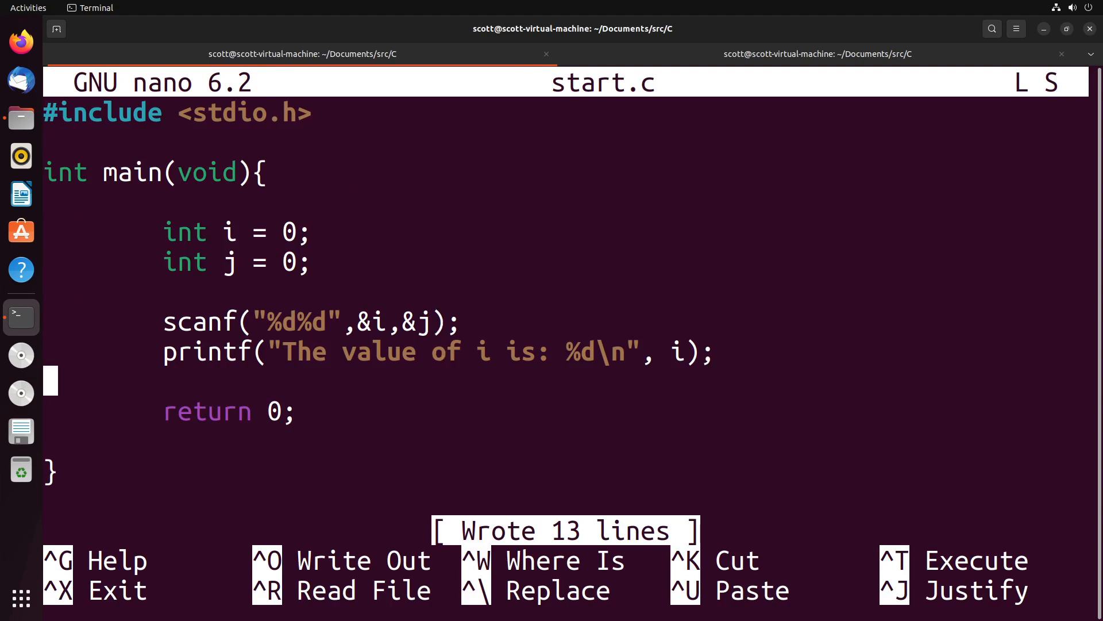
# Add print("The value of j is: %d\n", j); below the i line, save, and switch to the terminal
pyautogui.write('print("')
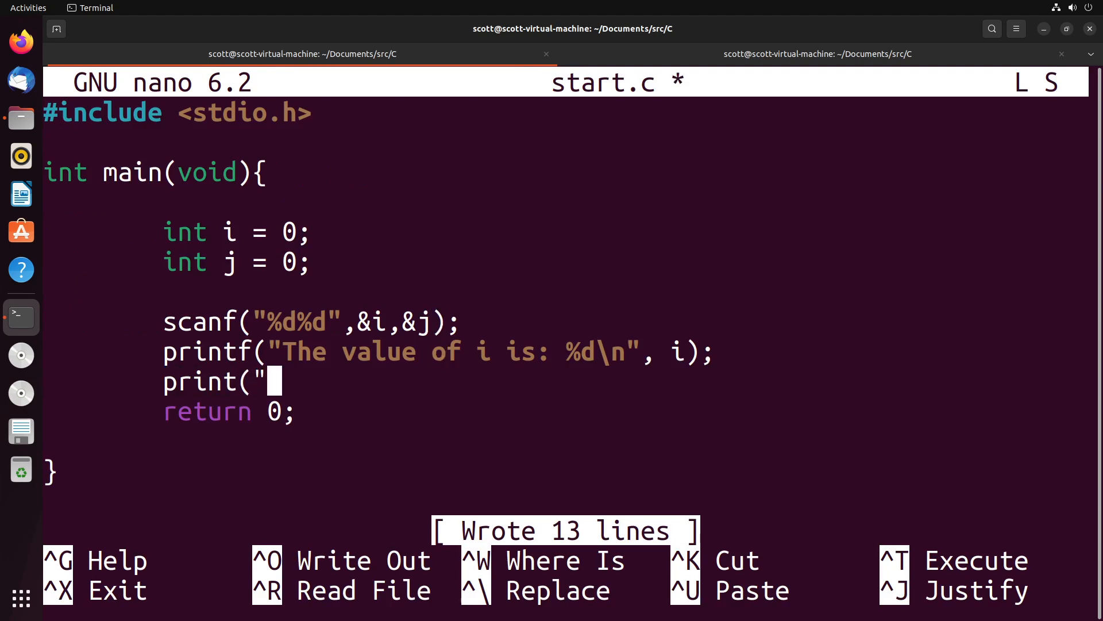
pyautogui.write('The value of j is')
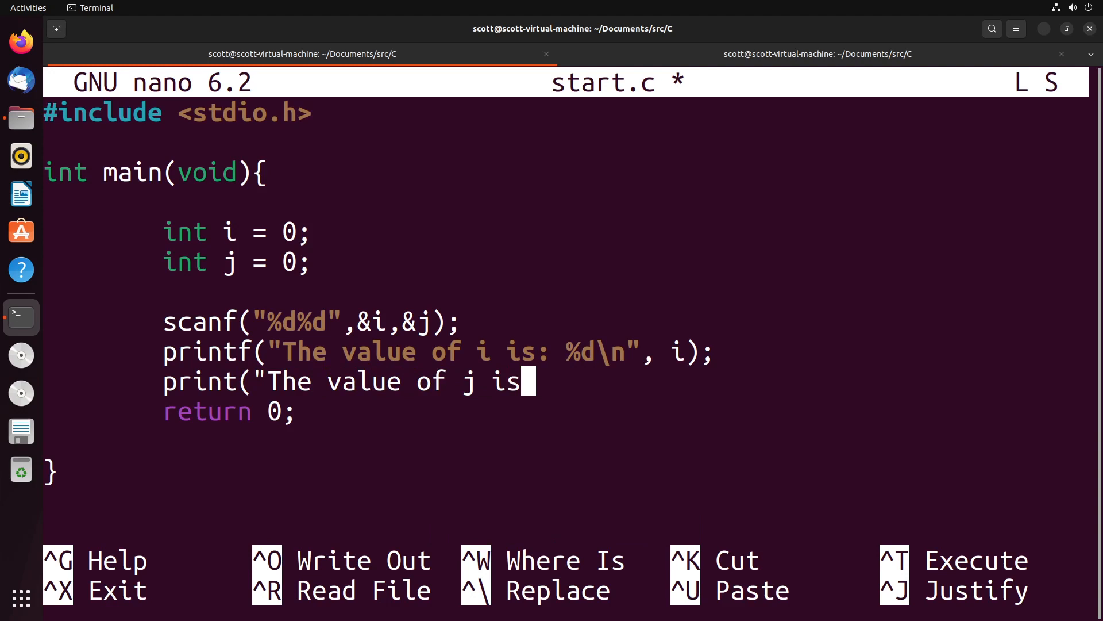
pyautogui.write(':')
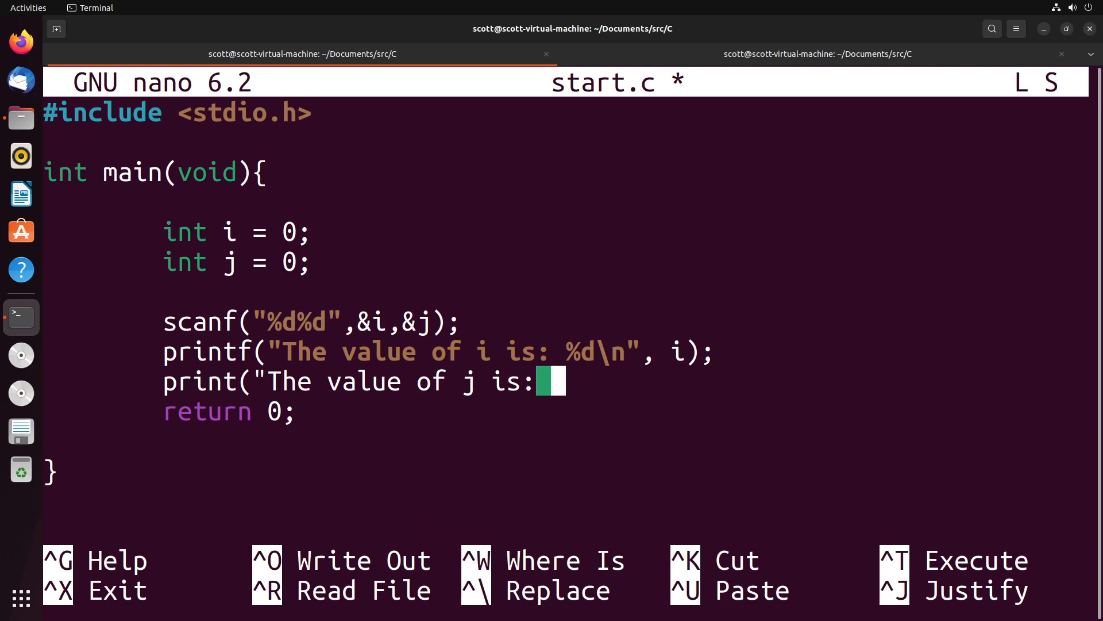
pyautogui.write('%d\\n"')
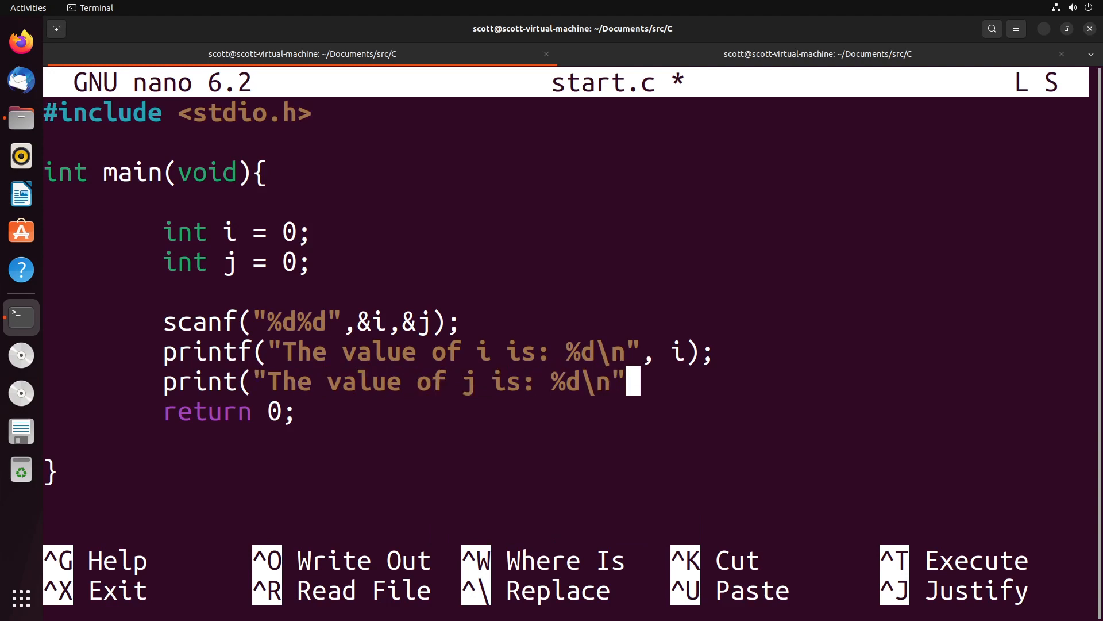
pyautogui.press('ctrl+o')
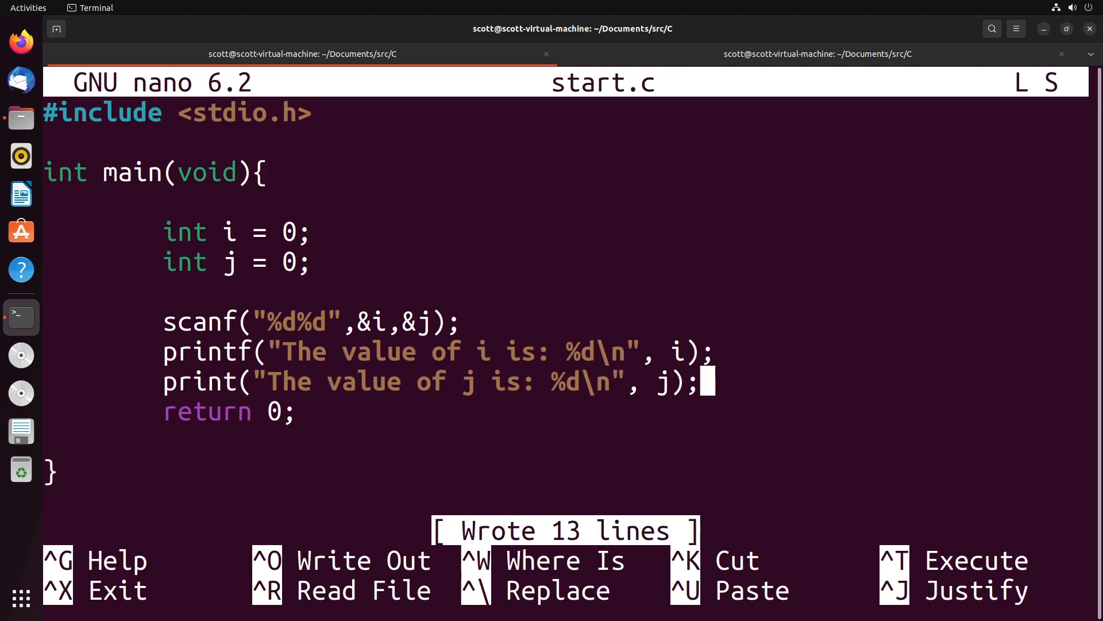
pyautogui.click(816, 54)
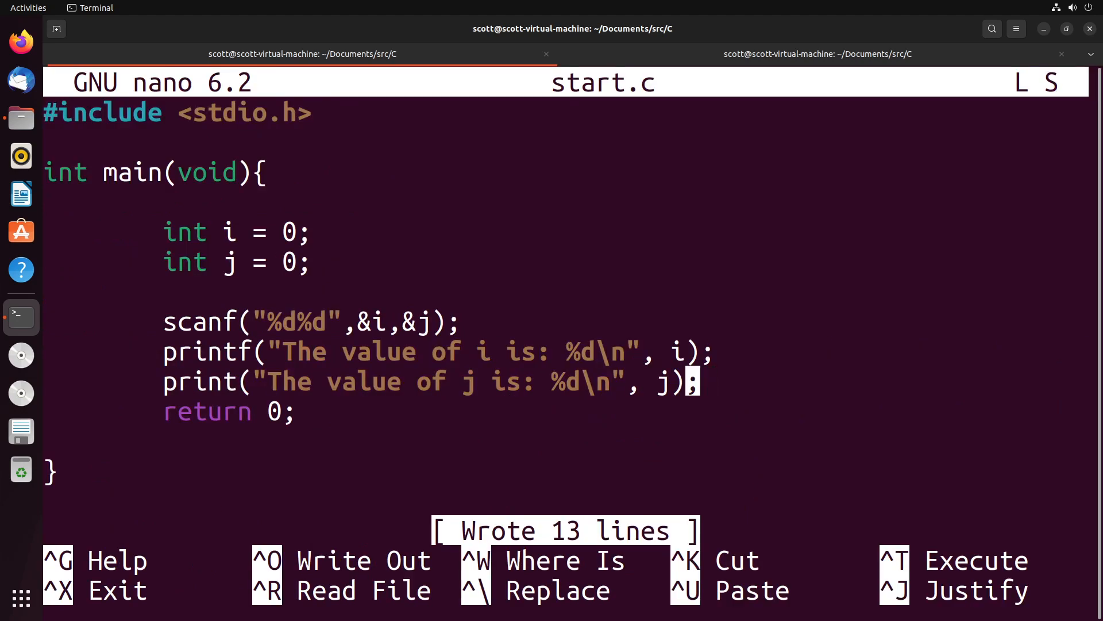
# Fix print to printf, recompile, and clear the terminal output
pyautogui.write('f')
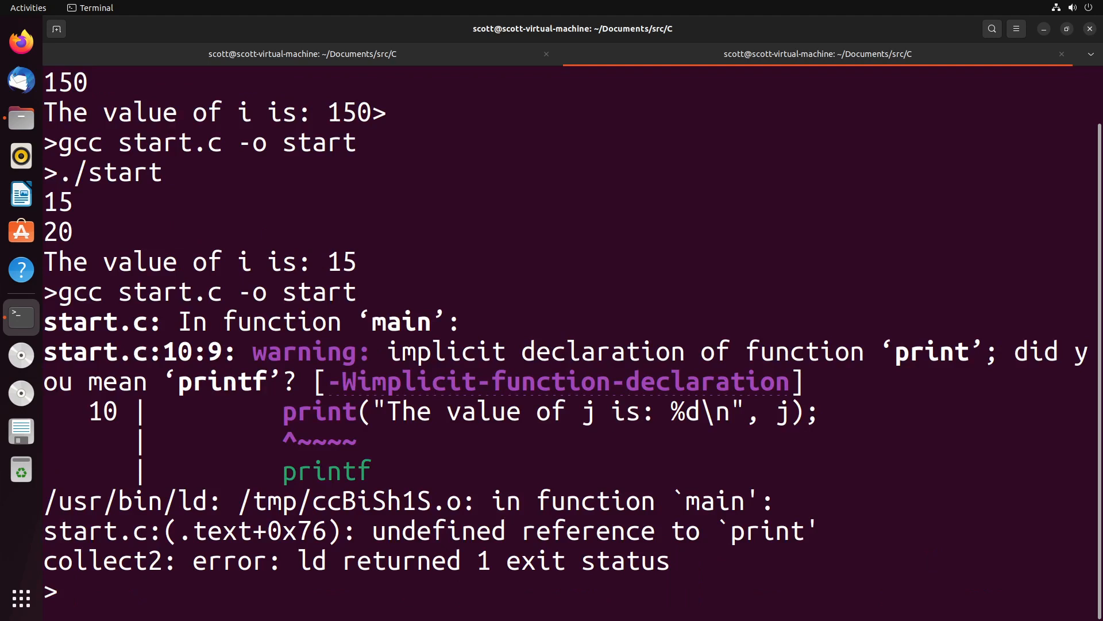
pyautogui.write('cl')
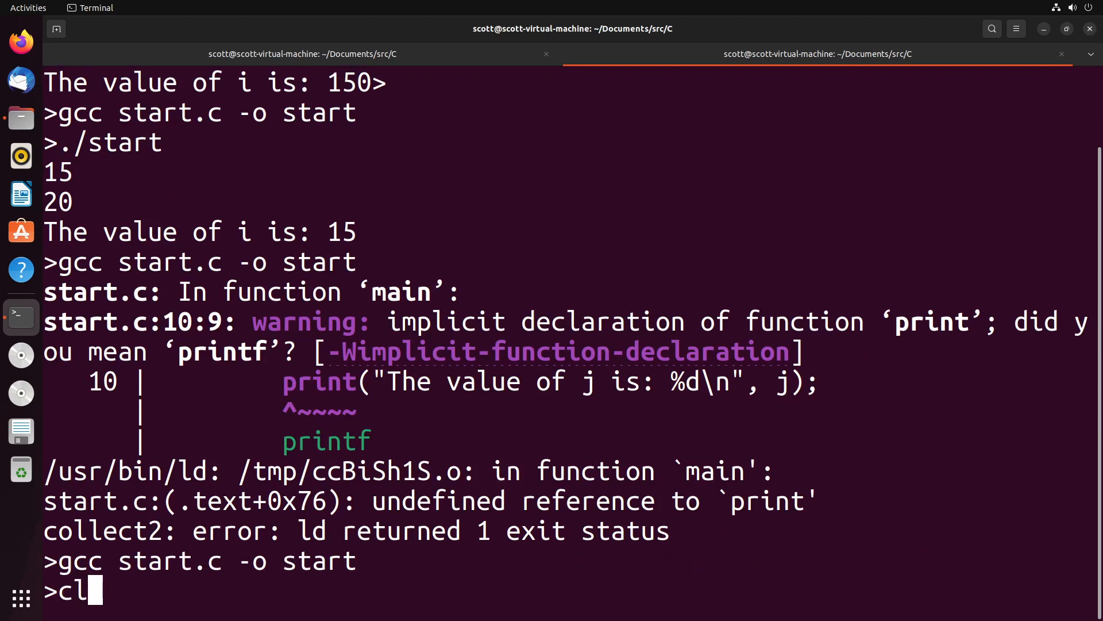
pyautogui.press('Return')
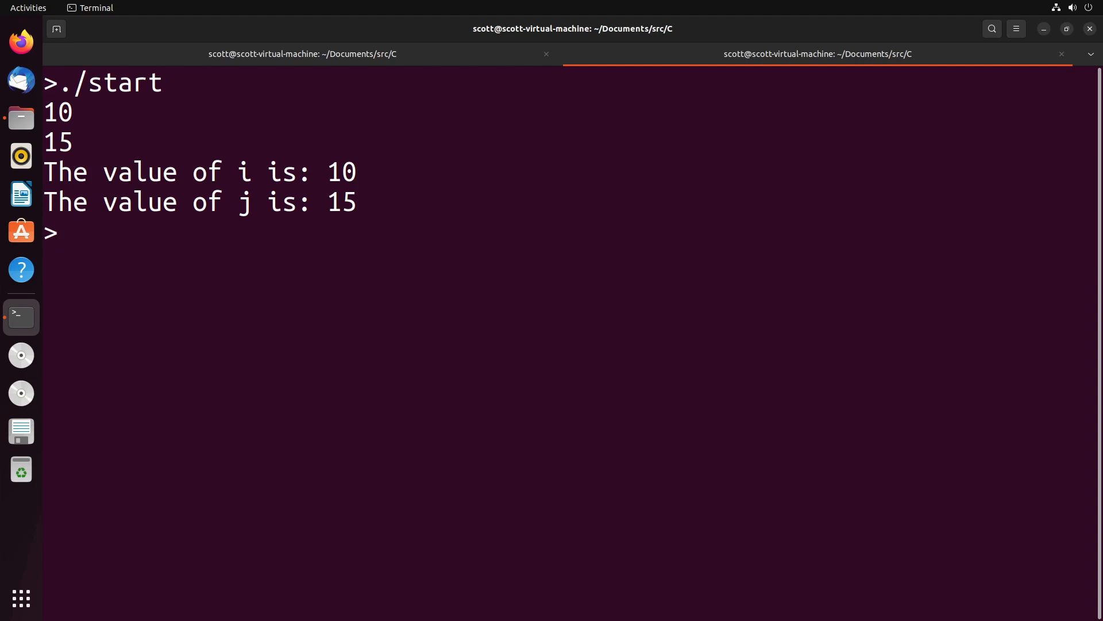
# Run ./start to test the rebuilt program before reopening start.c in nano
pyautogui.write('./start')
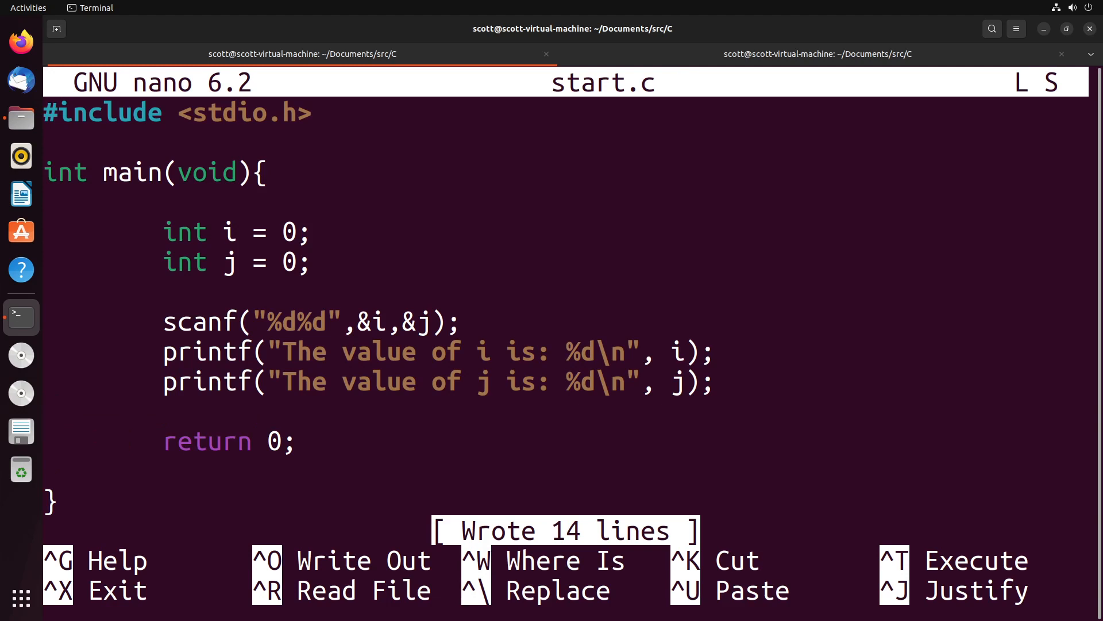
# Put a separator between the two scanf %d specifiers, then exit nano and run start with 10 15
pyautogui.click(273, 351)
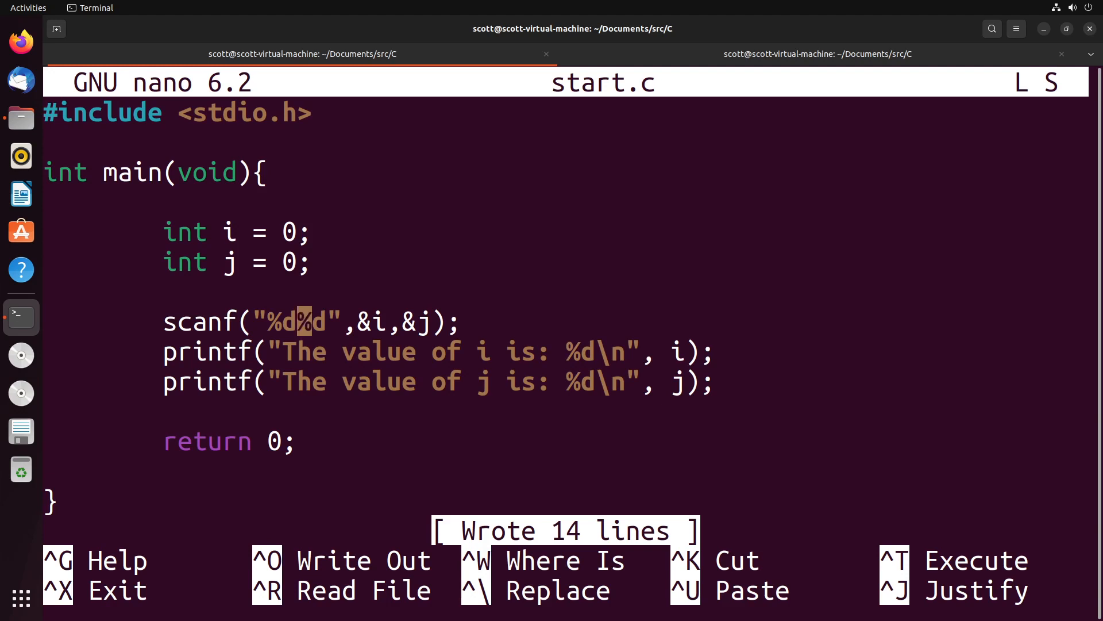
pyautogui.write('/start')
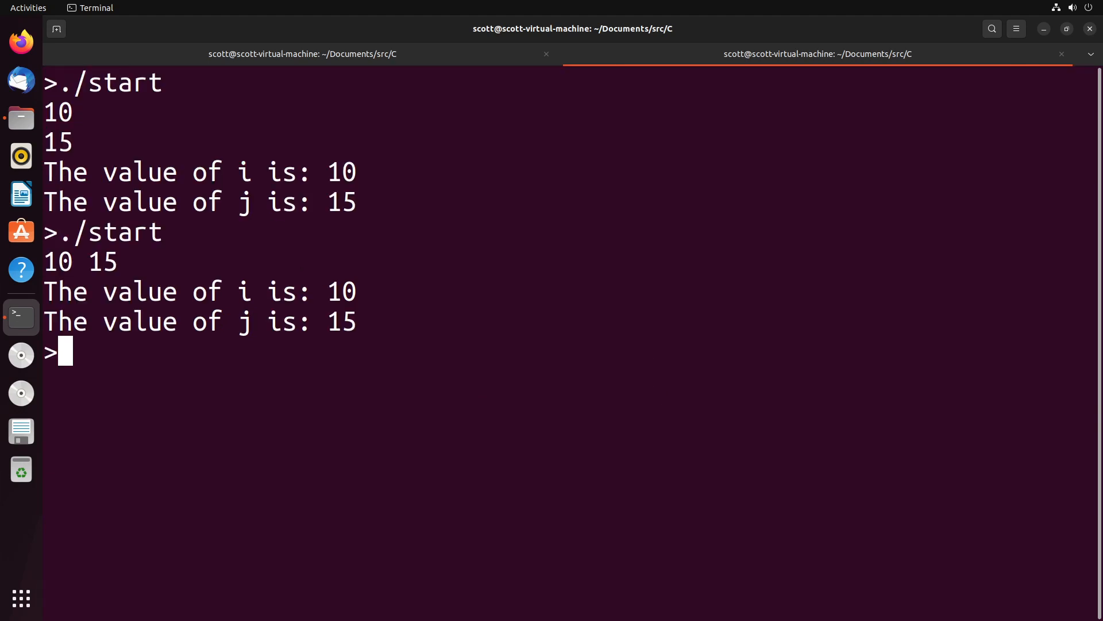
# Recompile start and run it with 1,2 (i=1, j=2) and with 1 2 (j stays 0)
pyautogui.write('gcc start.c -o start')
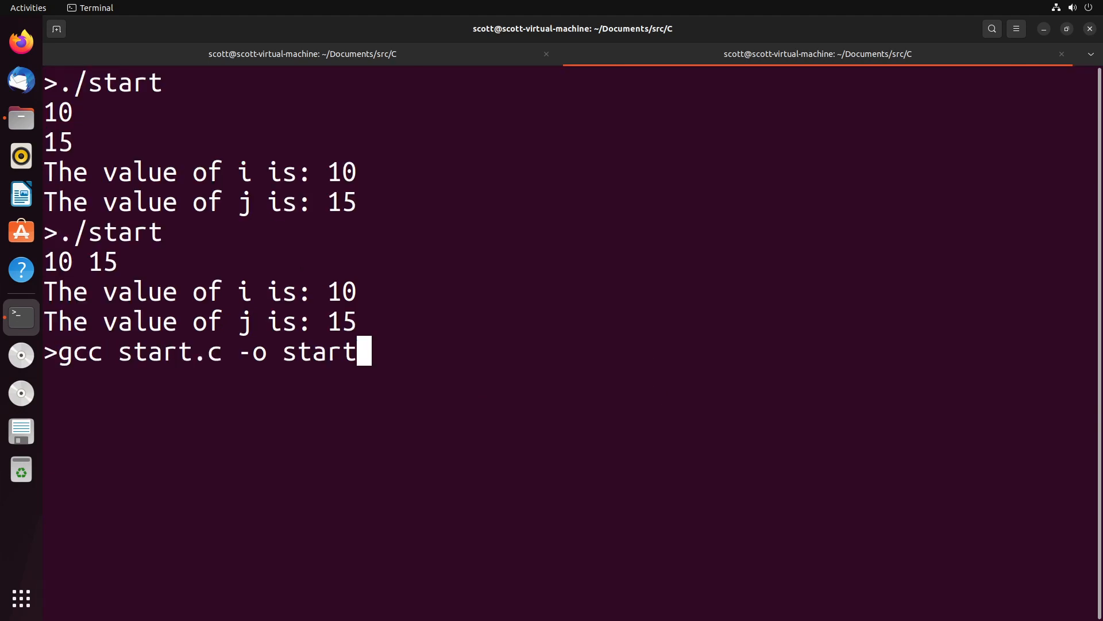
pyautogui.write('./start')
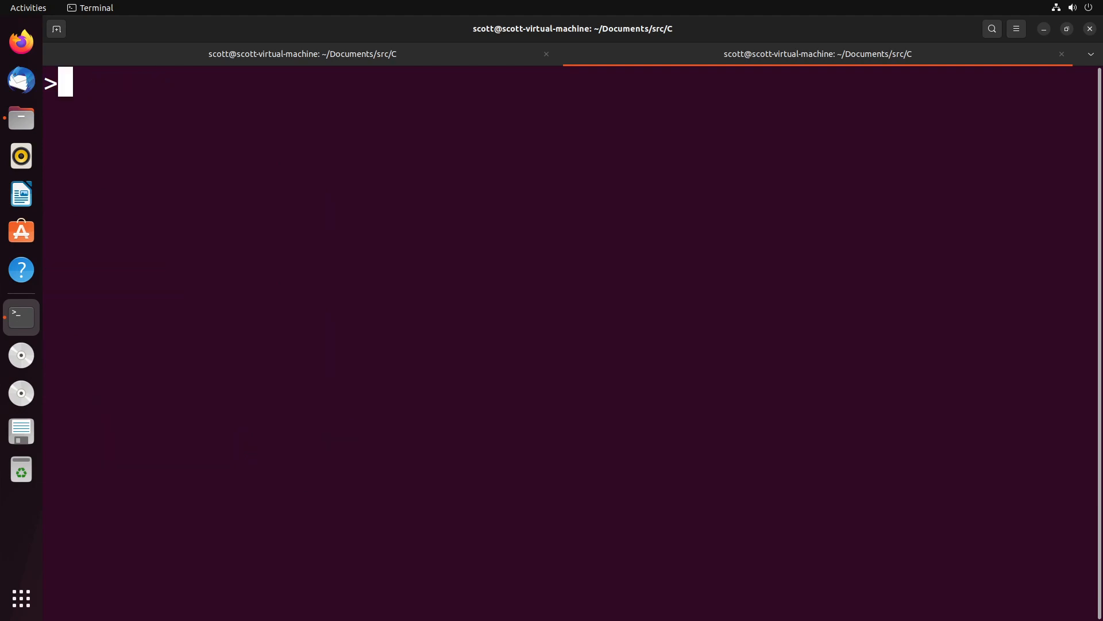
pyautogui.write('./start')
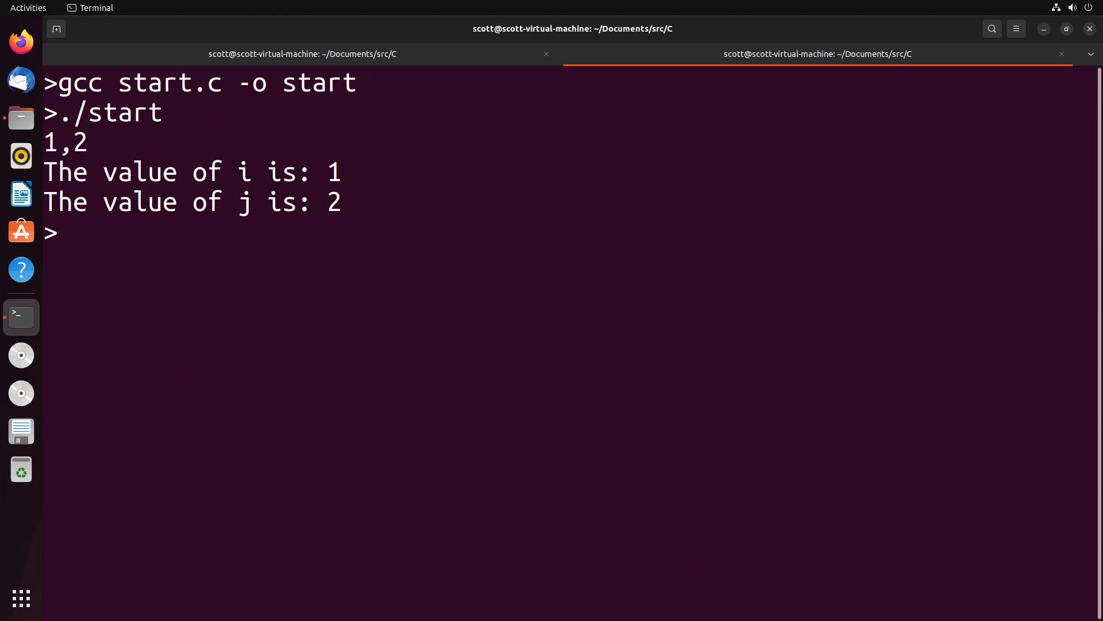
pyautogui.write('./start')
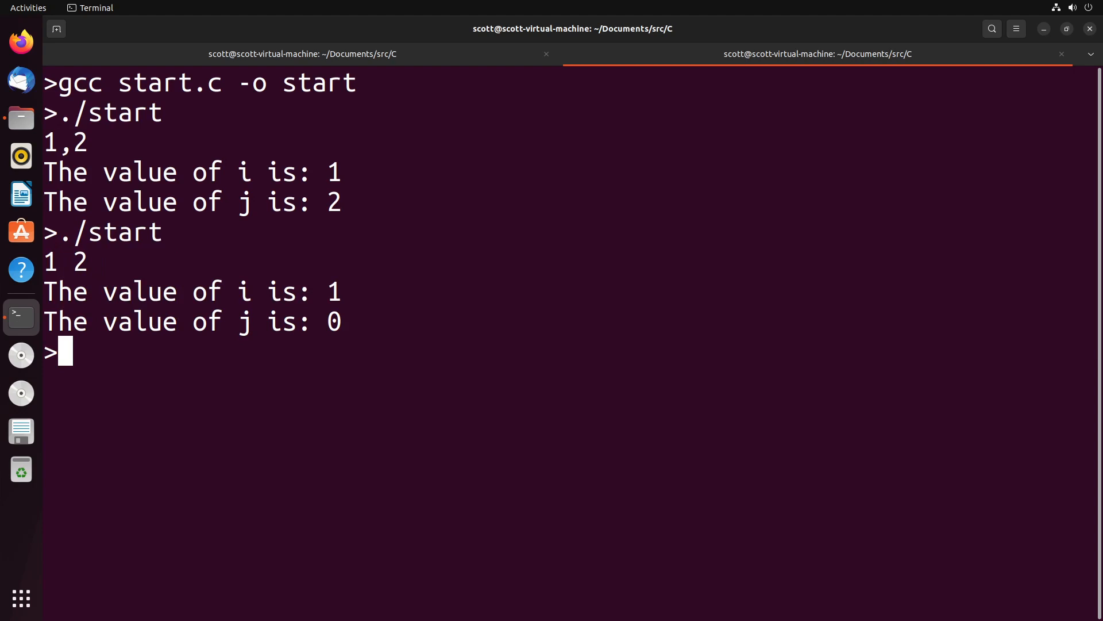